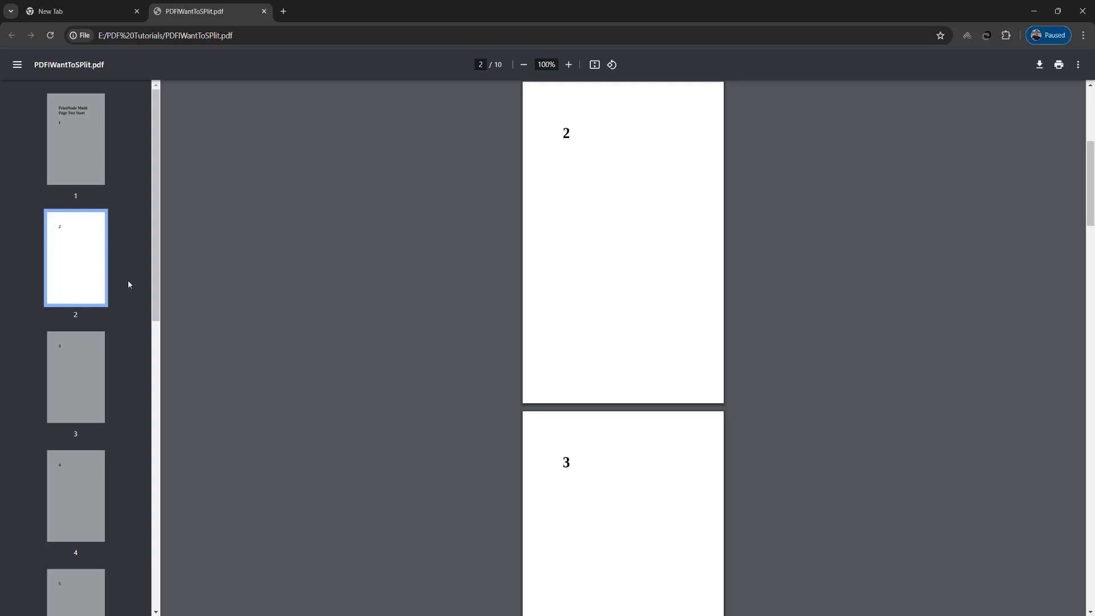
pyautogui.moveTo(136, 280)
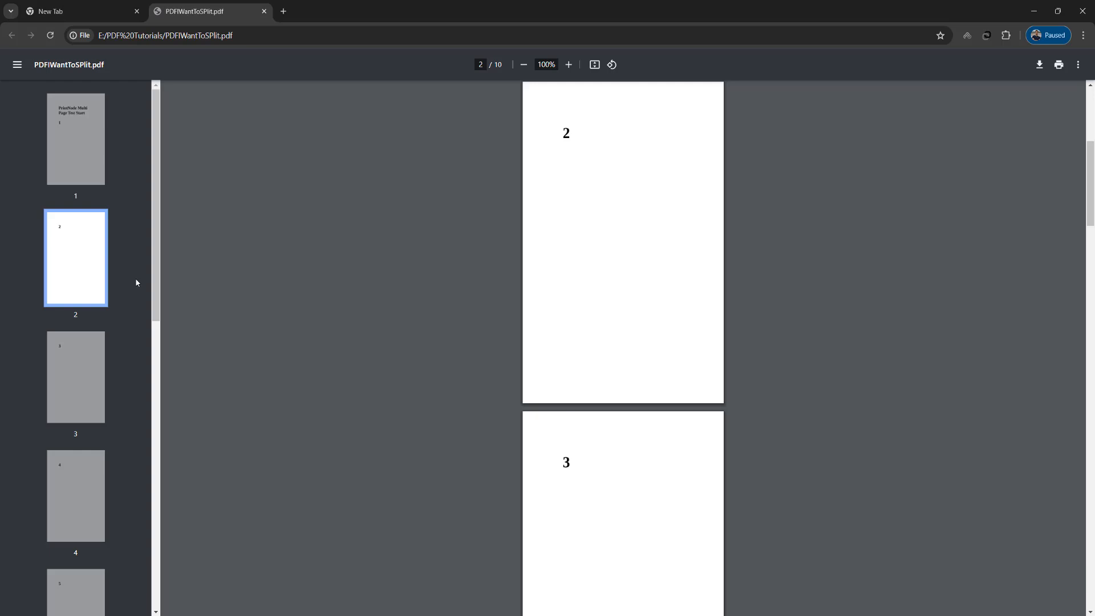
pyautogui.moveTo(82, 183)
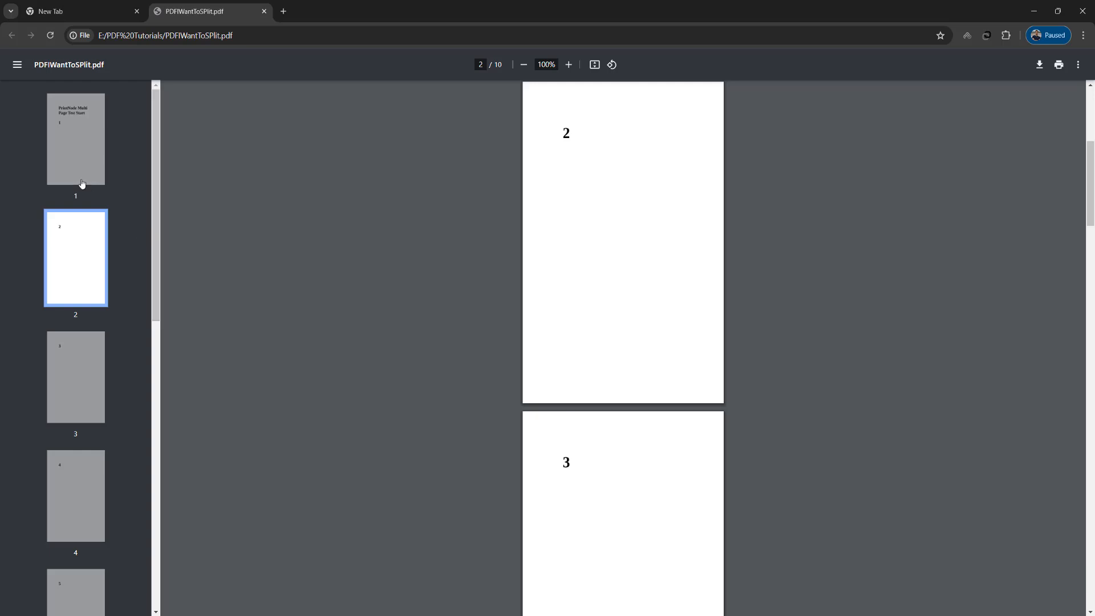
# - Step through the PDF's thumbnails to pages 3 and 4, then close the viewer
pyautogui.click(75, 378)
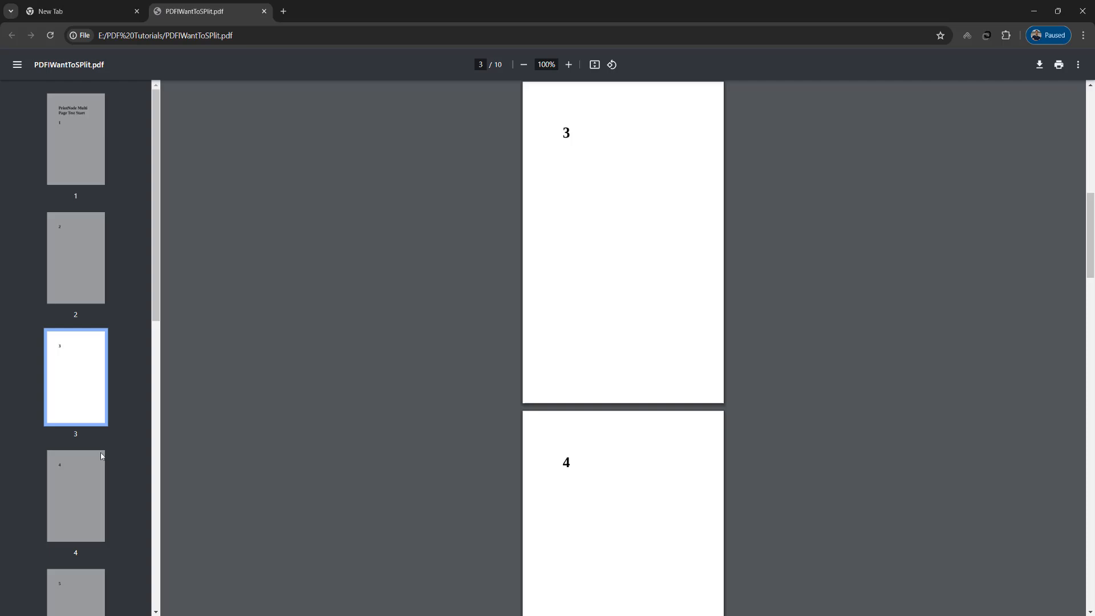
pyautogui.click(75, 496)
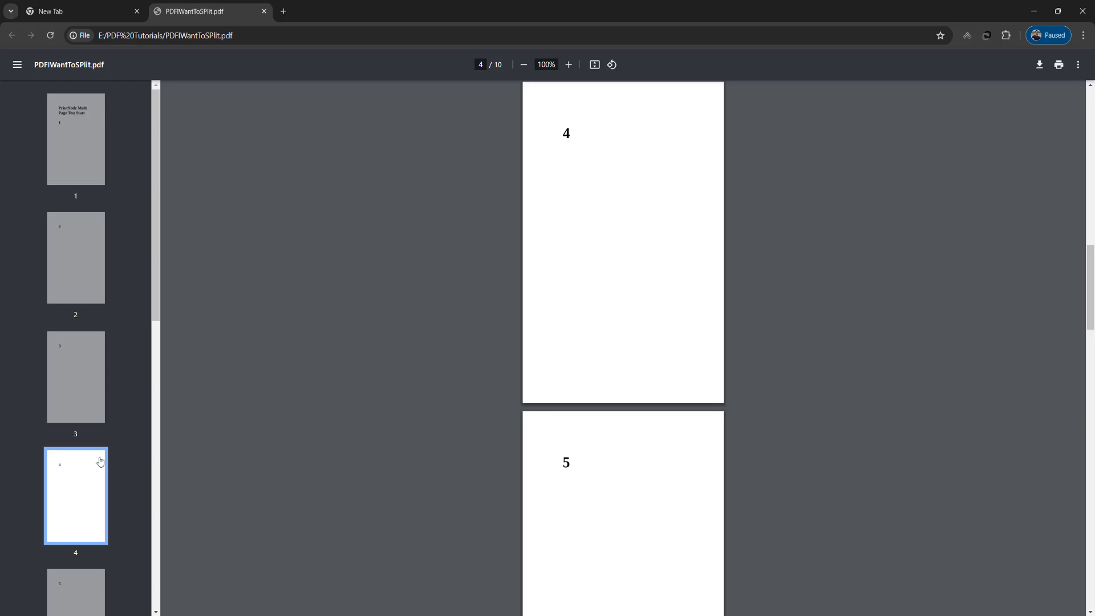
pyautogui.click(264, 12)
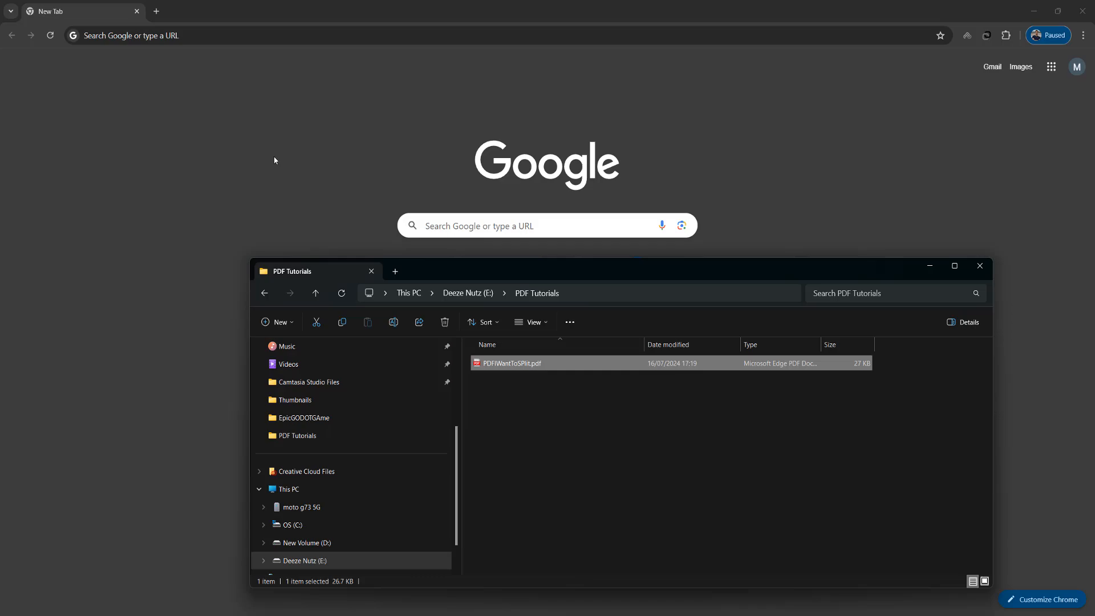
# - Open PDFIWantToSplit.pdf from the PDF Tutorials folder in Chrome
pyautogui.doubleClick(510, 362)
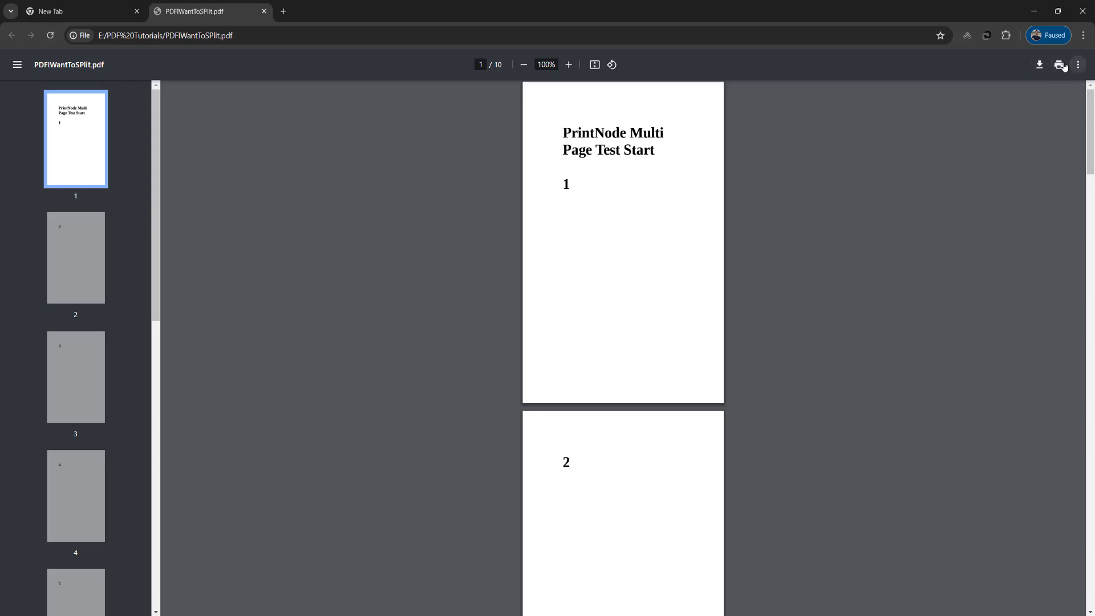
pyautogui.moveTo(1049, 74)
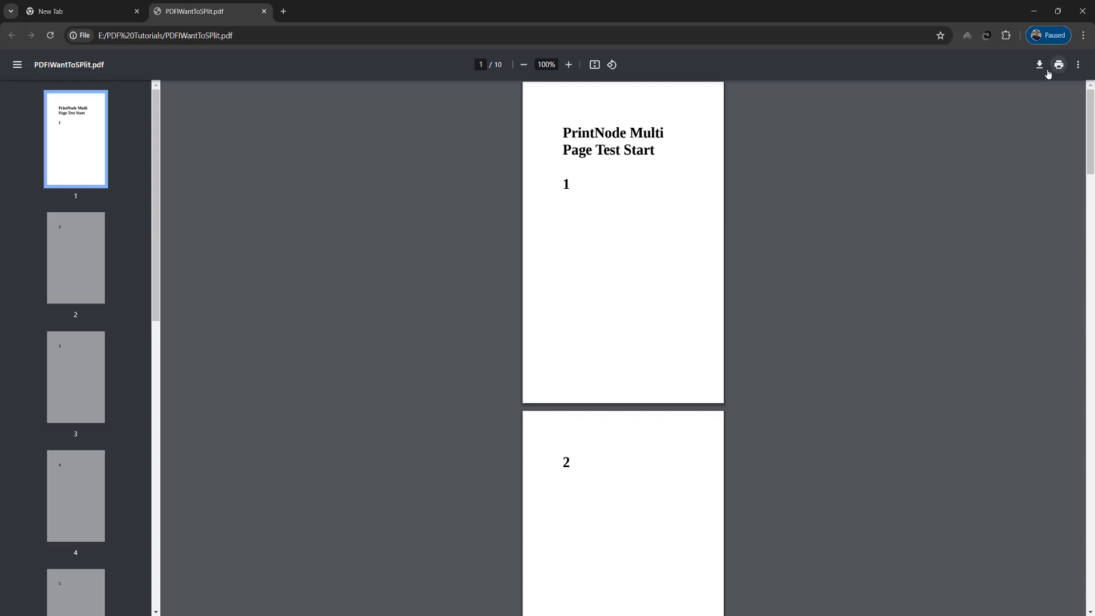
# - Set the print destination to Save as PDF with a custom page range of 1
pyautogui.click(1058, 64)
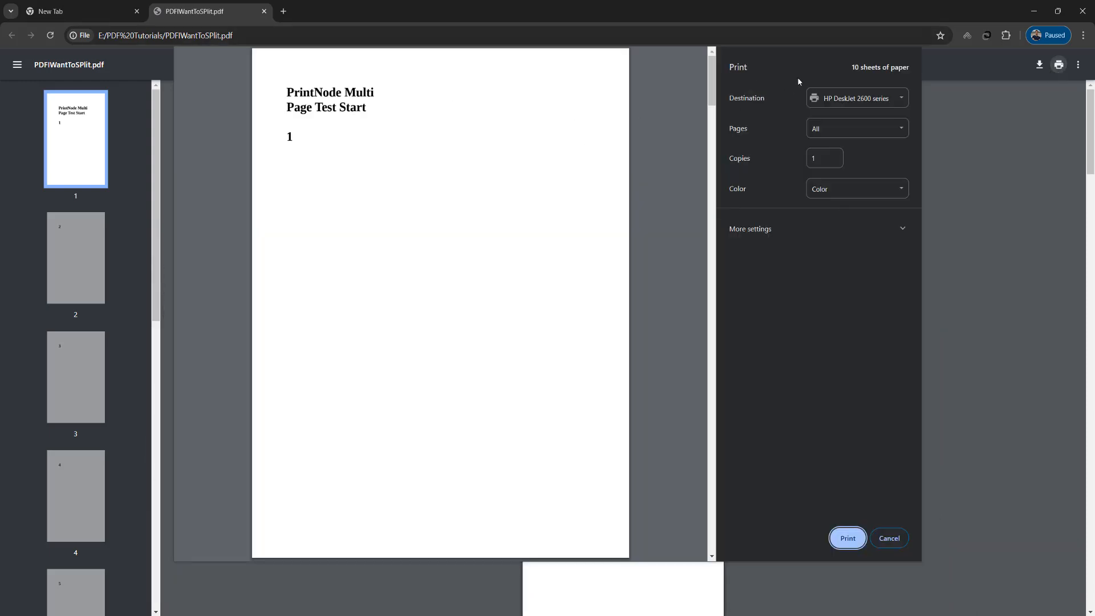
pyautogui.click(856, 97)
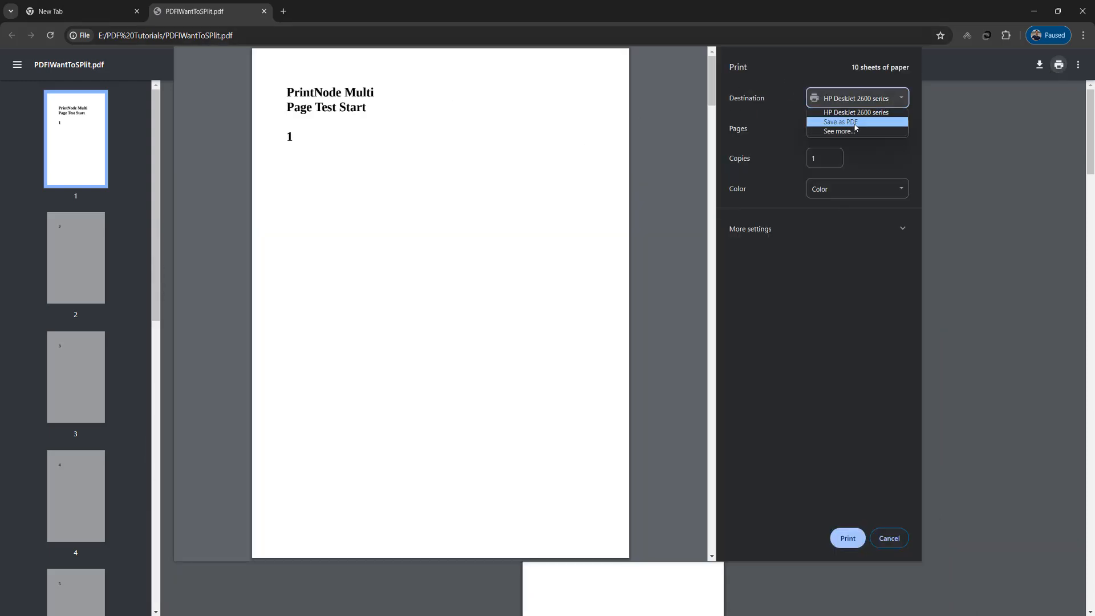
pyautogui.click(838, 121)
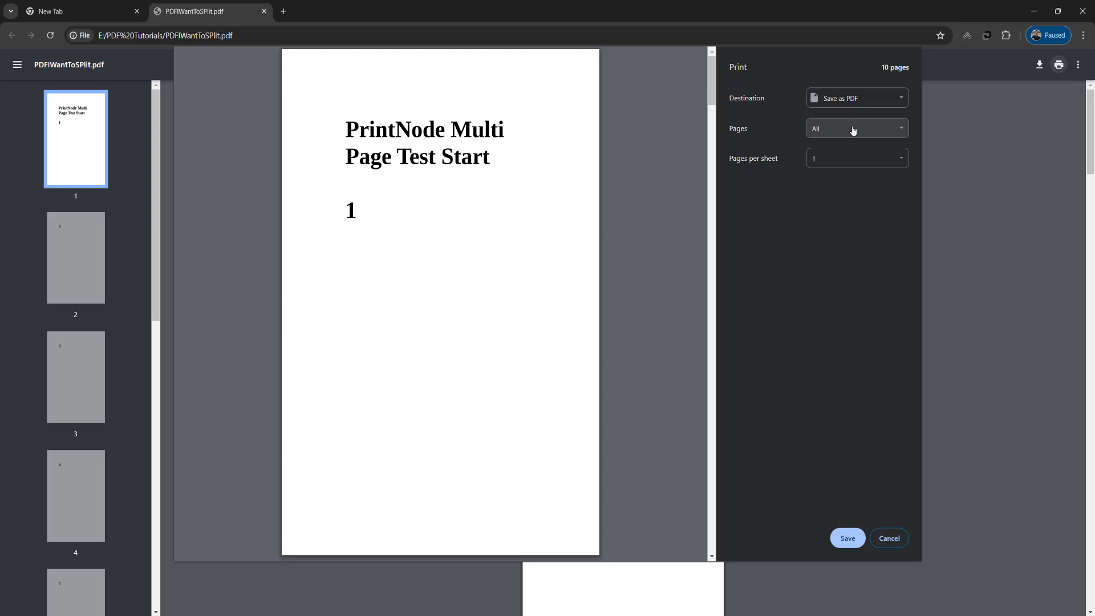
pyautogui.moveTo(881, 135)
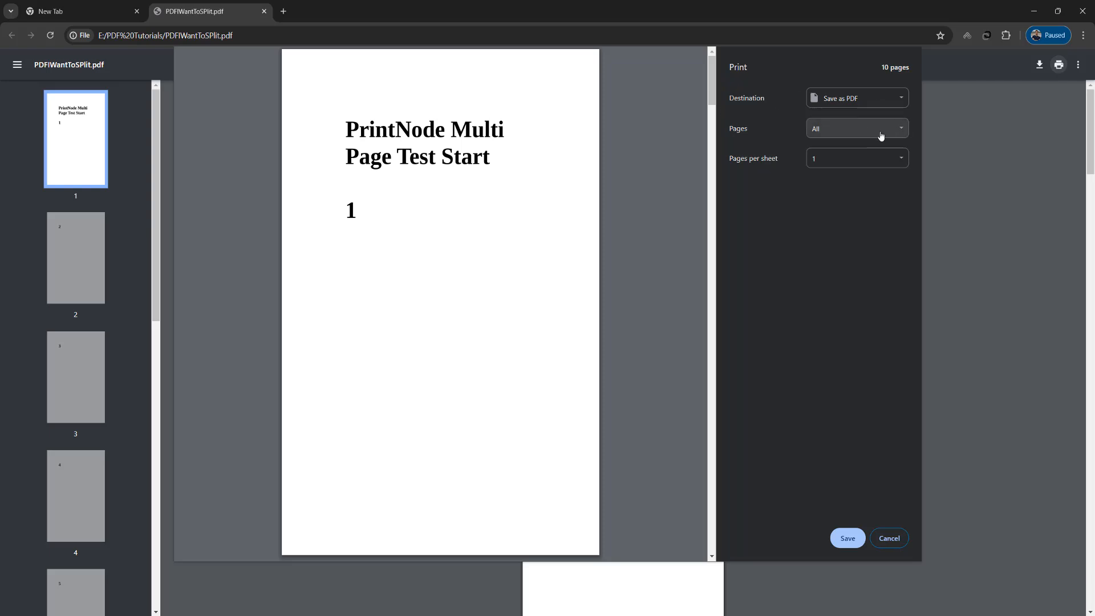
pyautogui.click(856, 128)
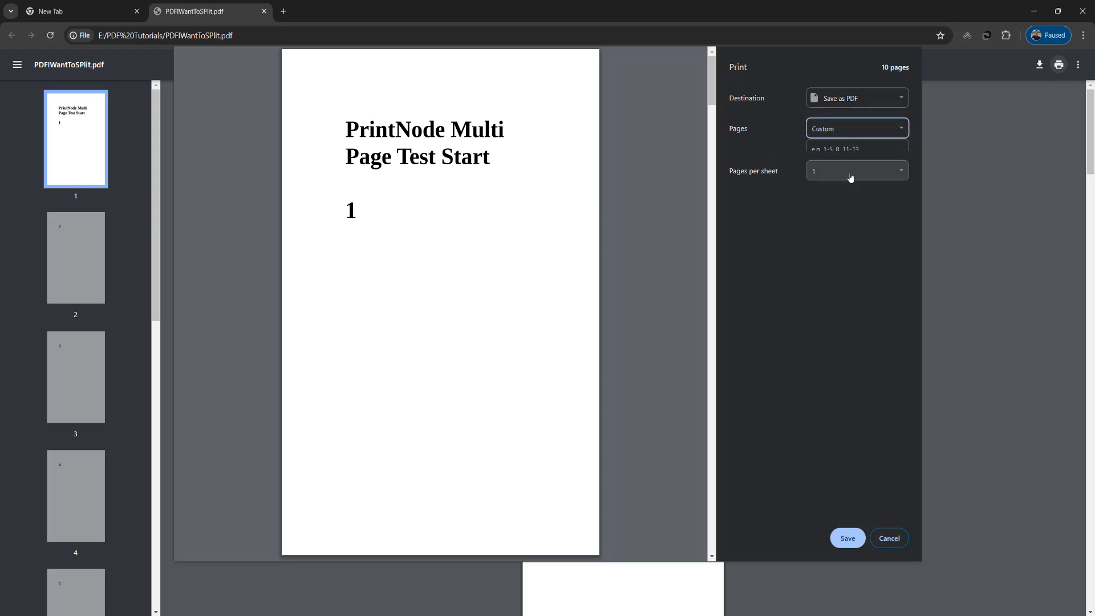
pyautogui.click(857, 149)
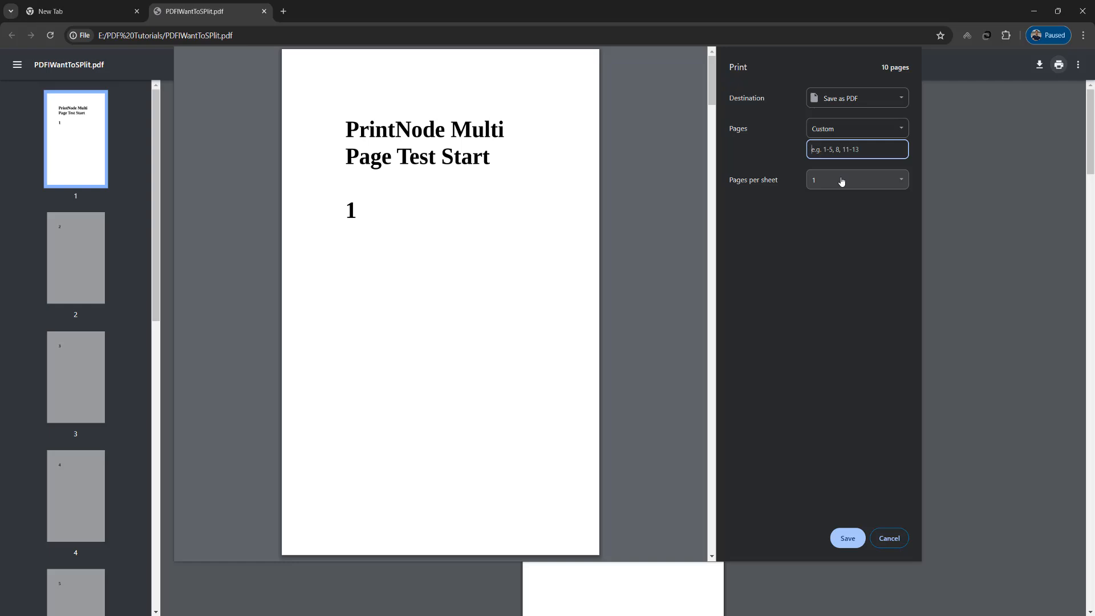
pyautogui.write('1')
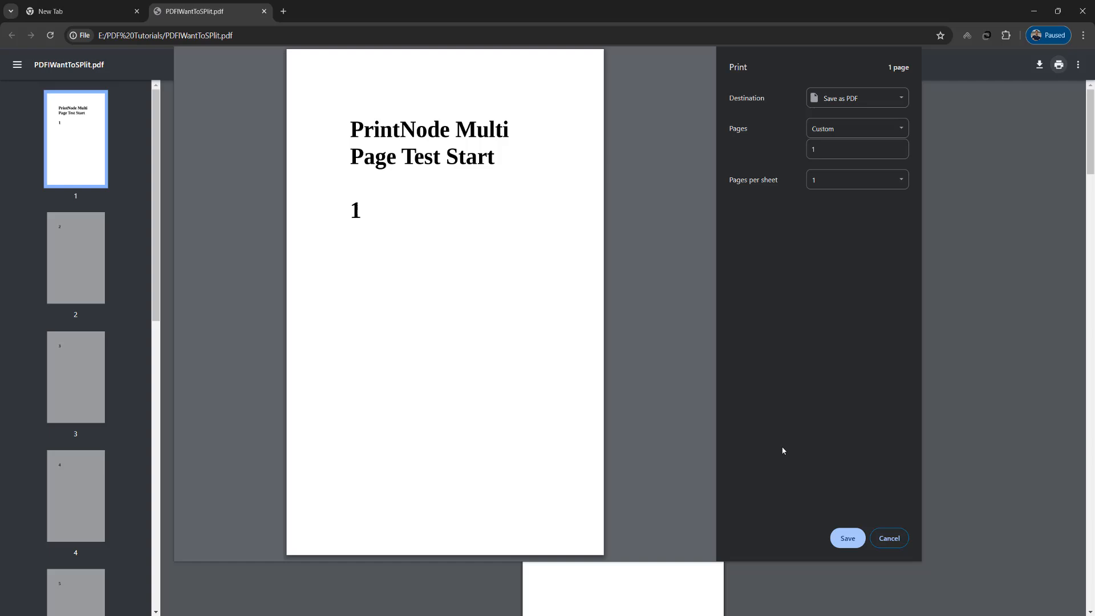
# - Save page 1 as page1.pdf and open the new file
pyautogui.click(847, 538)
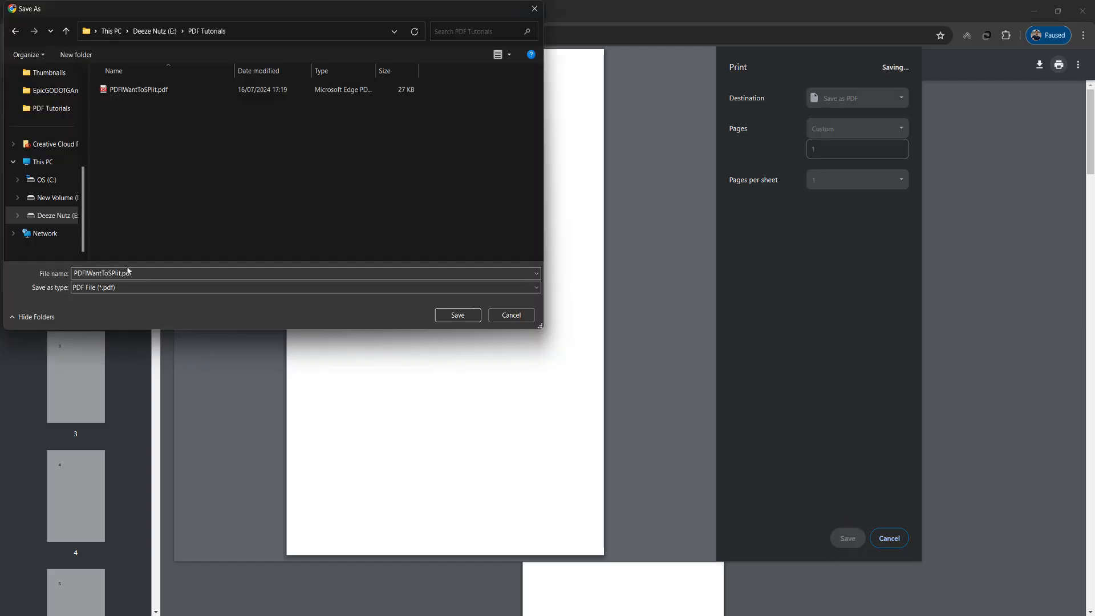
pyautogui.write('page1')
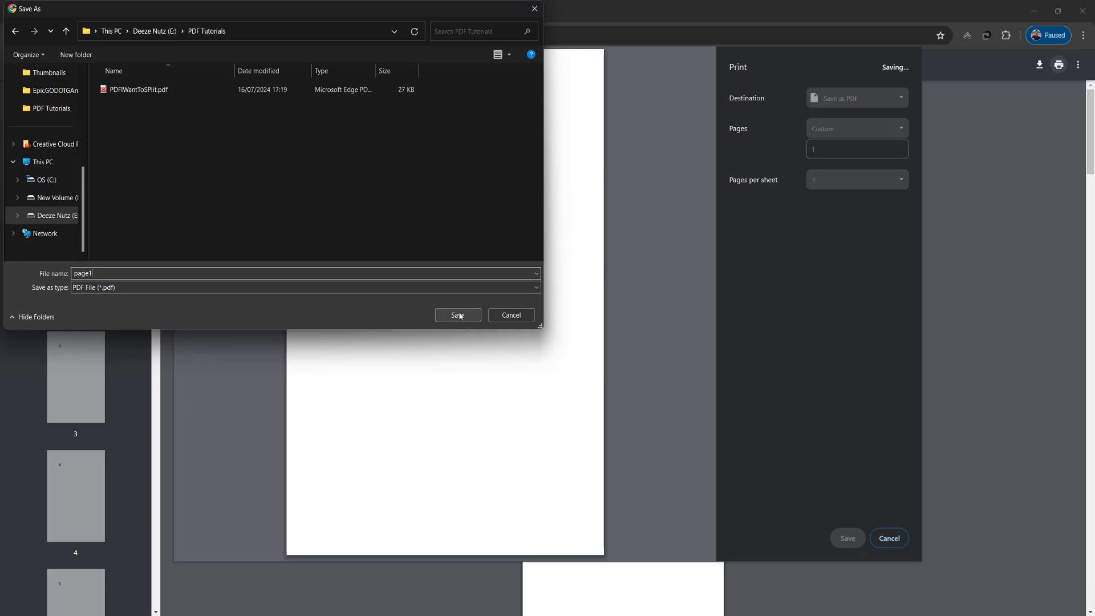
pyautogui.click(457, 315)
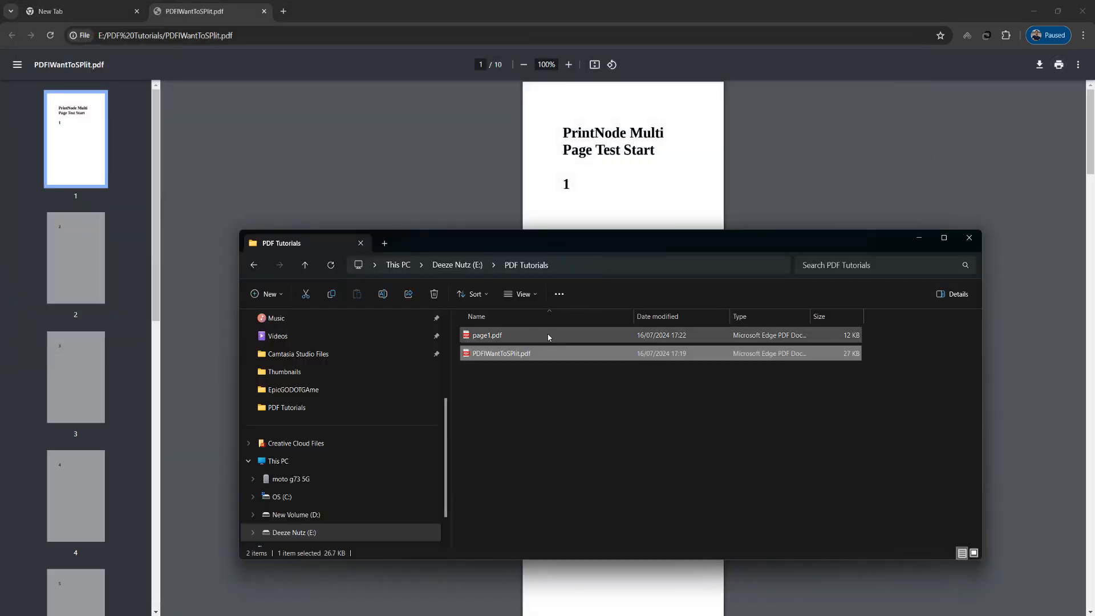
pyautogui.doubleClick(488, 335)
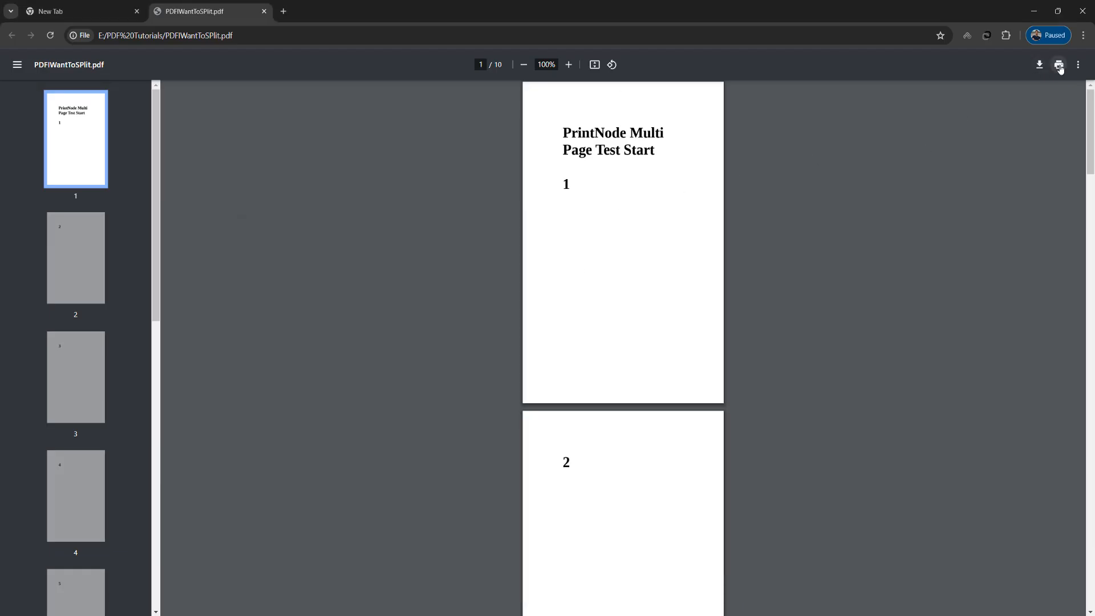
# - Save page 4 alone as page4.pdf with a custom range, then open it to check
pyautogui.click(1059, 64)
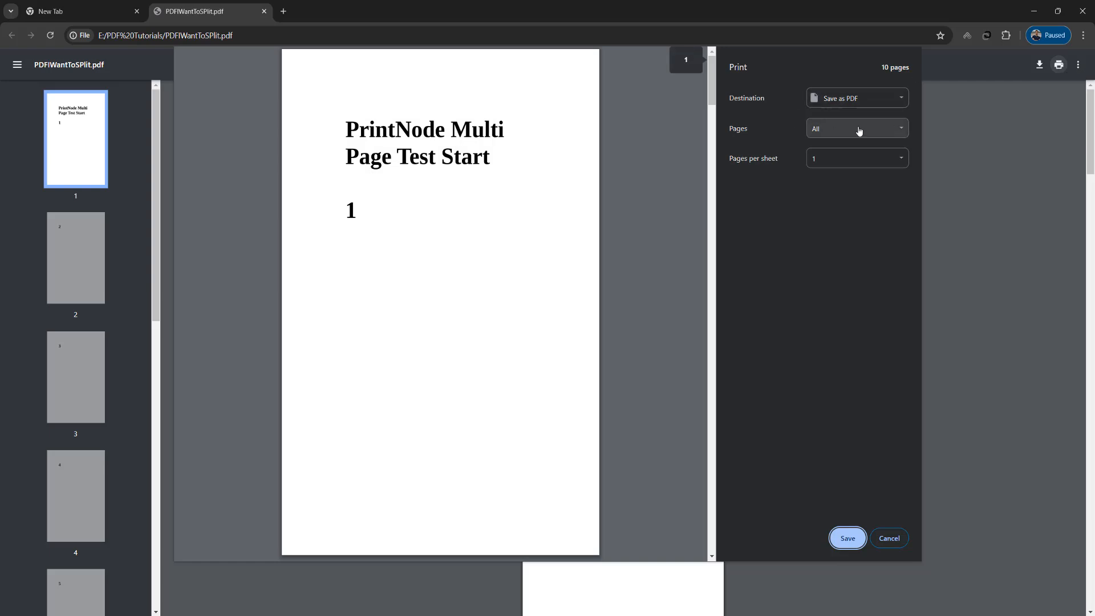
pyautogui.click(856, 128)
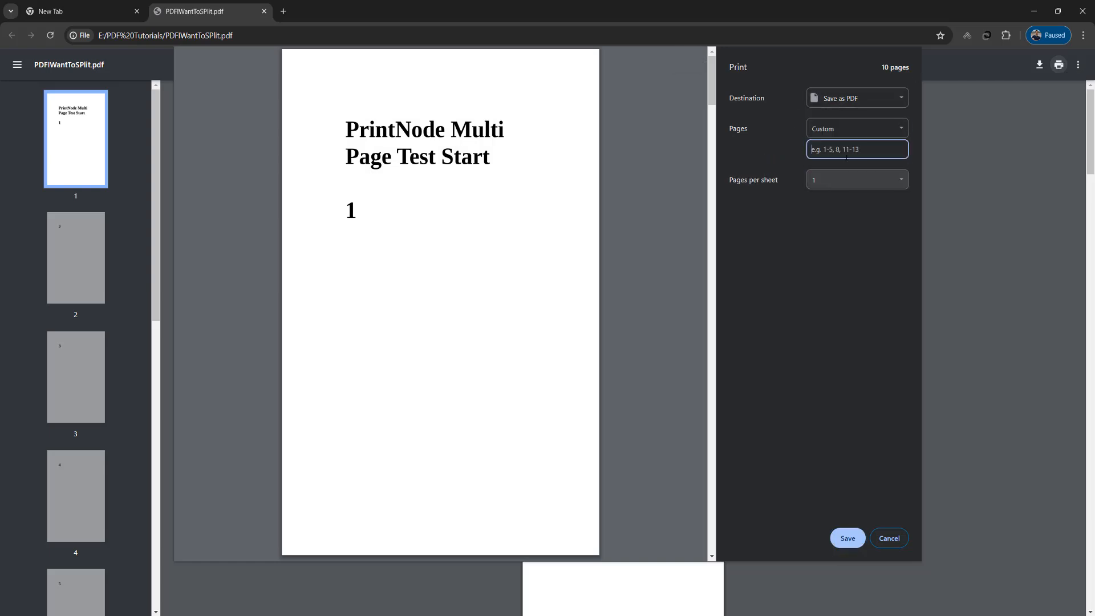
pyautogui.write('4')
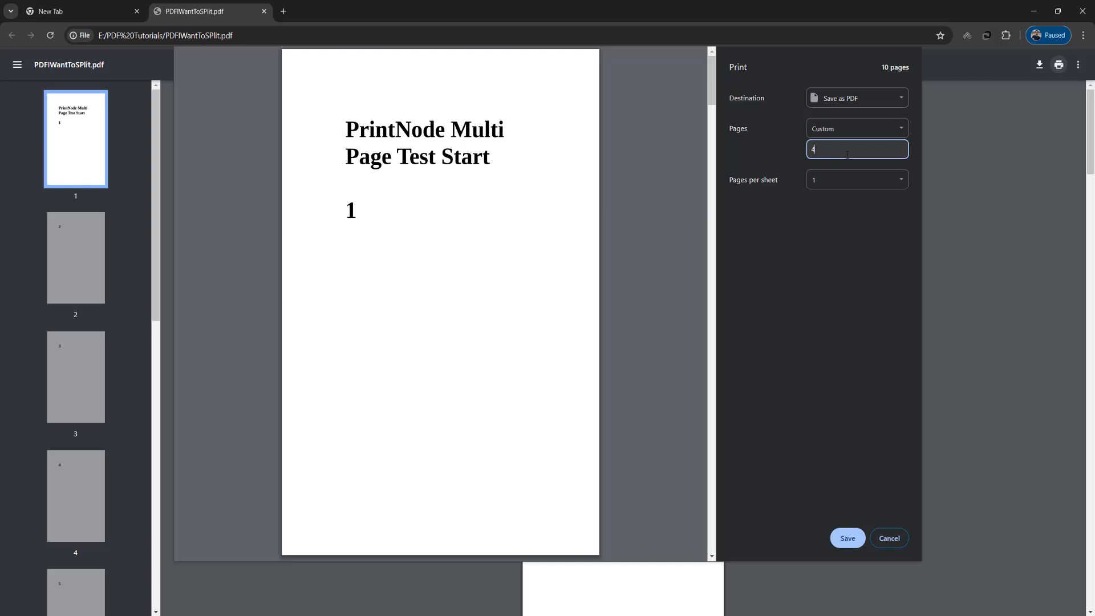
pyautogui.click(847, 538)
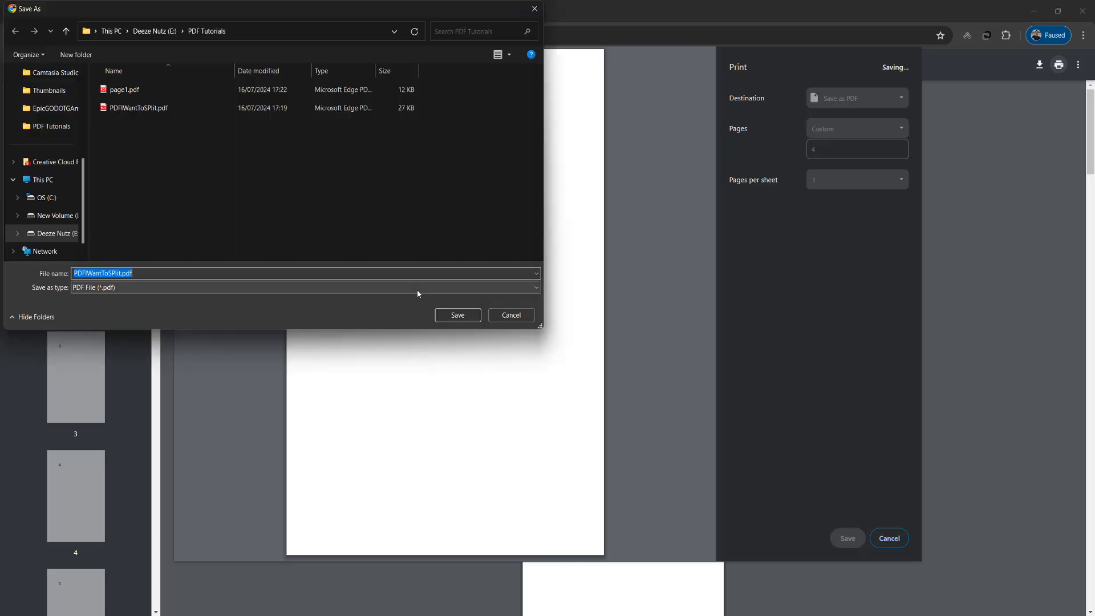
pyautogui.click(458, 315)
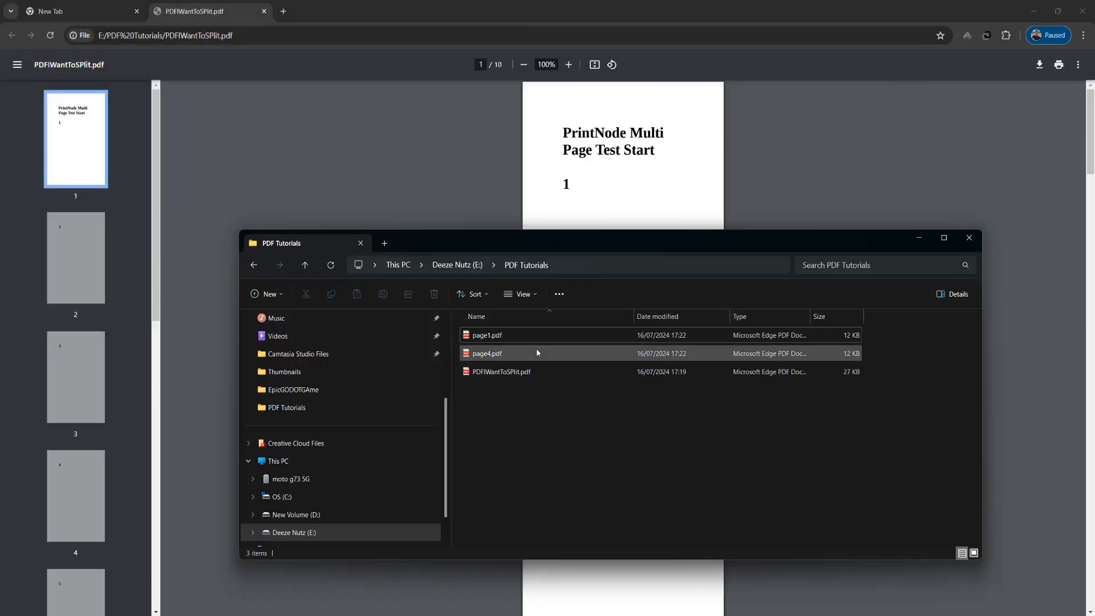
pyautogui.doubleClick(489, 353)
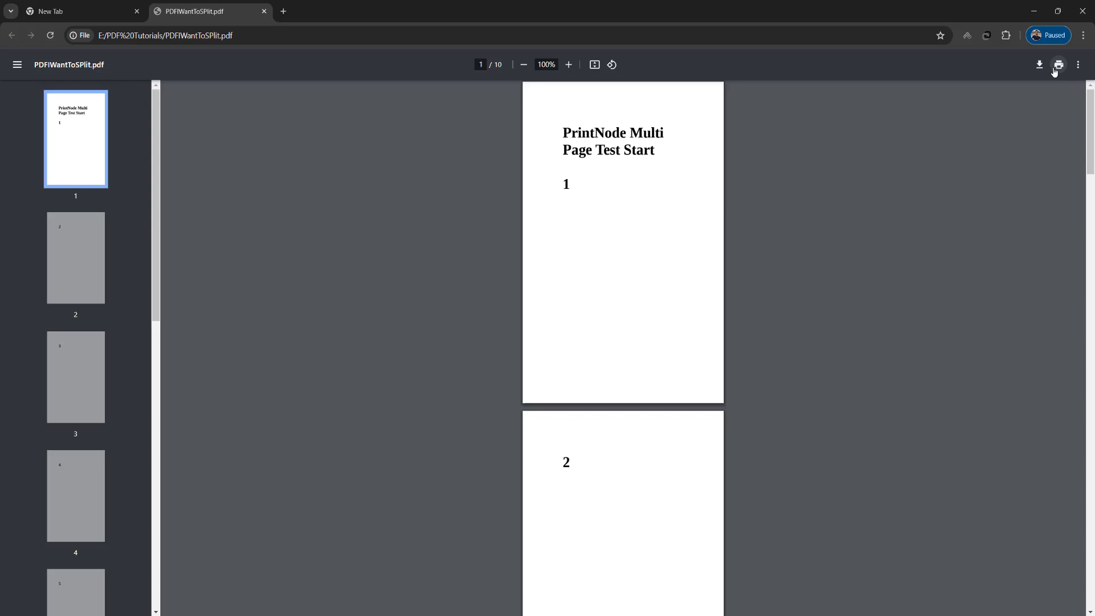
# - Set the print dialog's custom page range to 1-2,4,6-8
pyautogui.click(1059, 65)
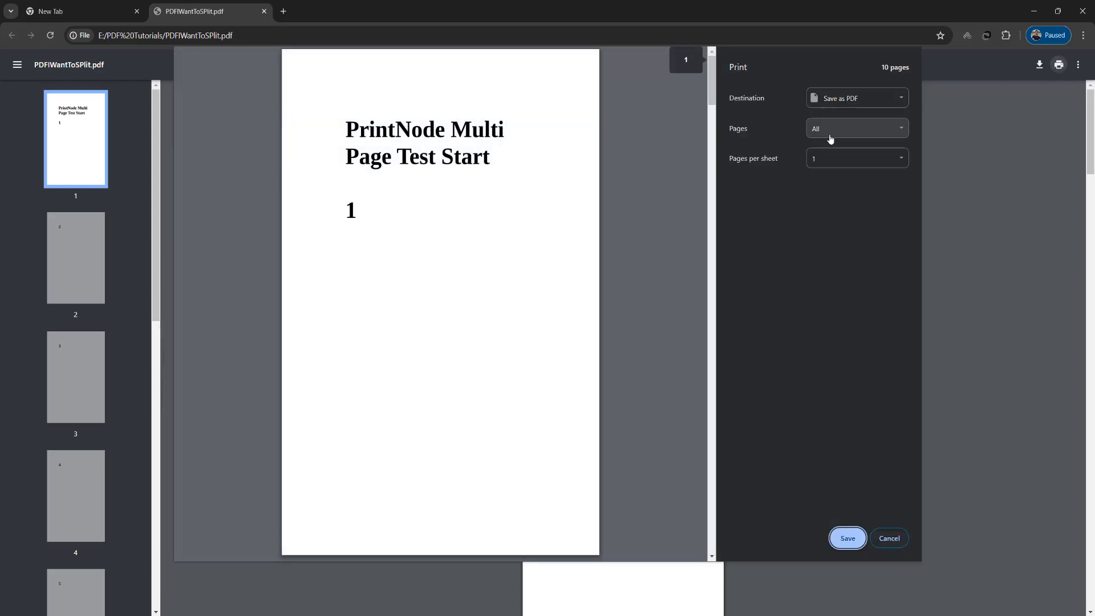
pyautogui.click(856, 128)
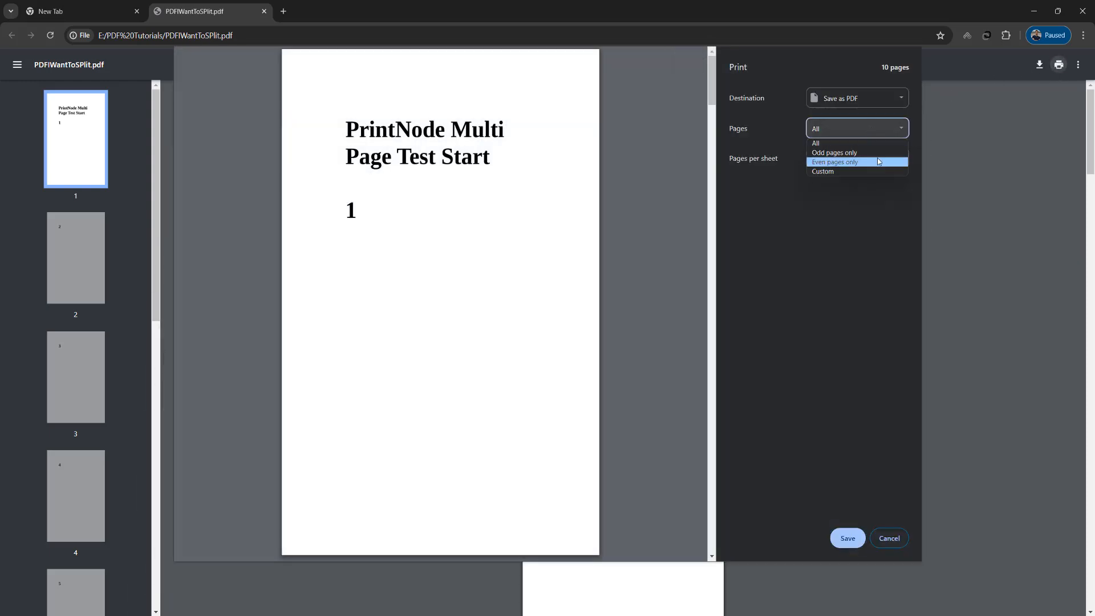
pyautogui.click(822, 171)
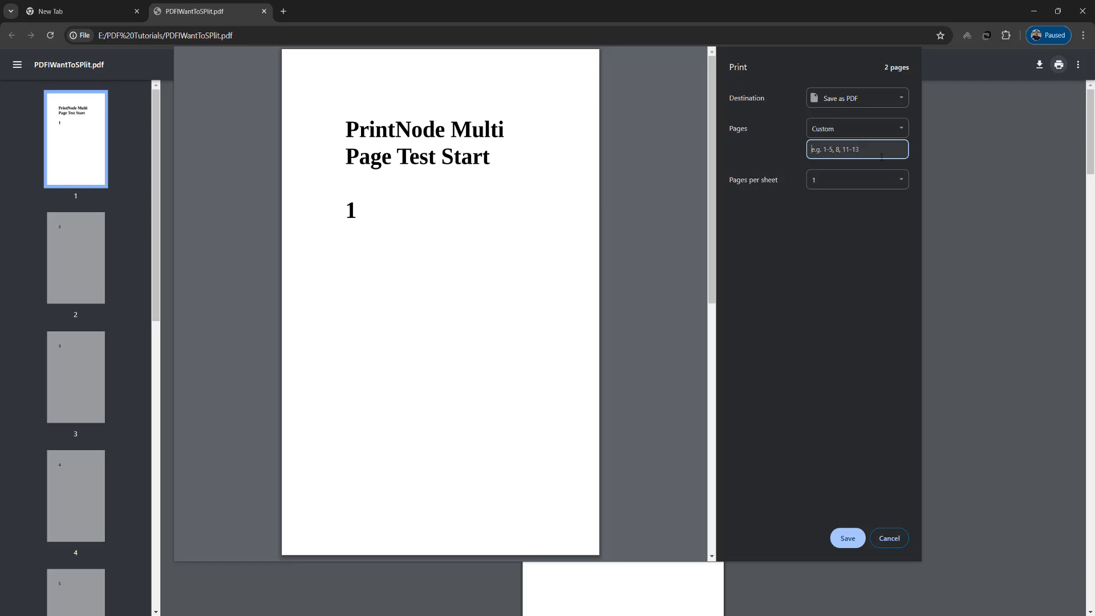
pyautogui.write('1-2')
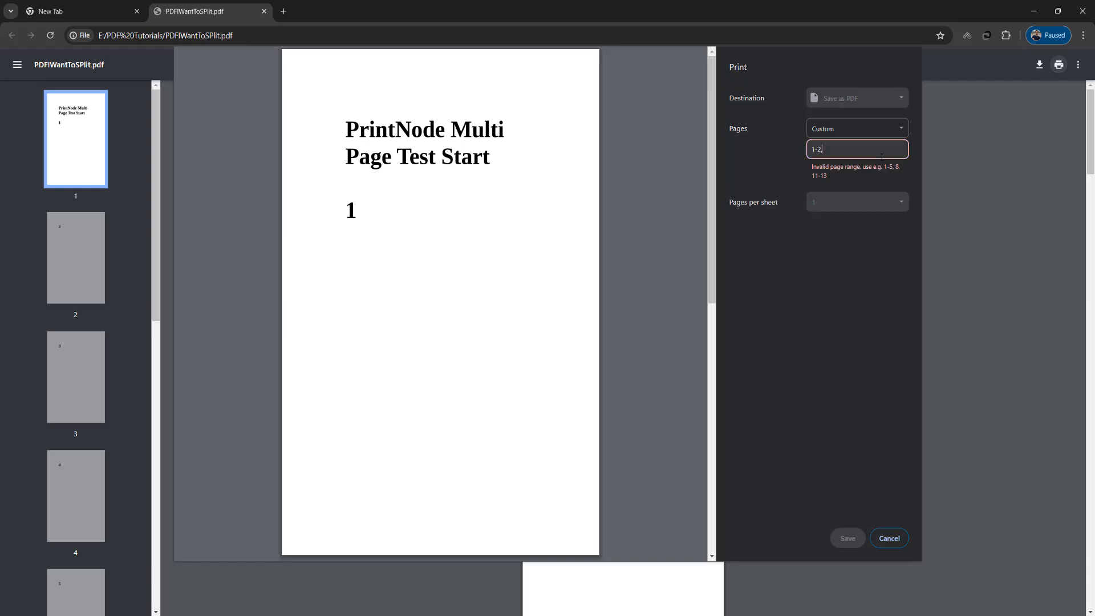
pyautogui.write(',4')
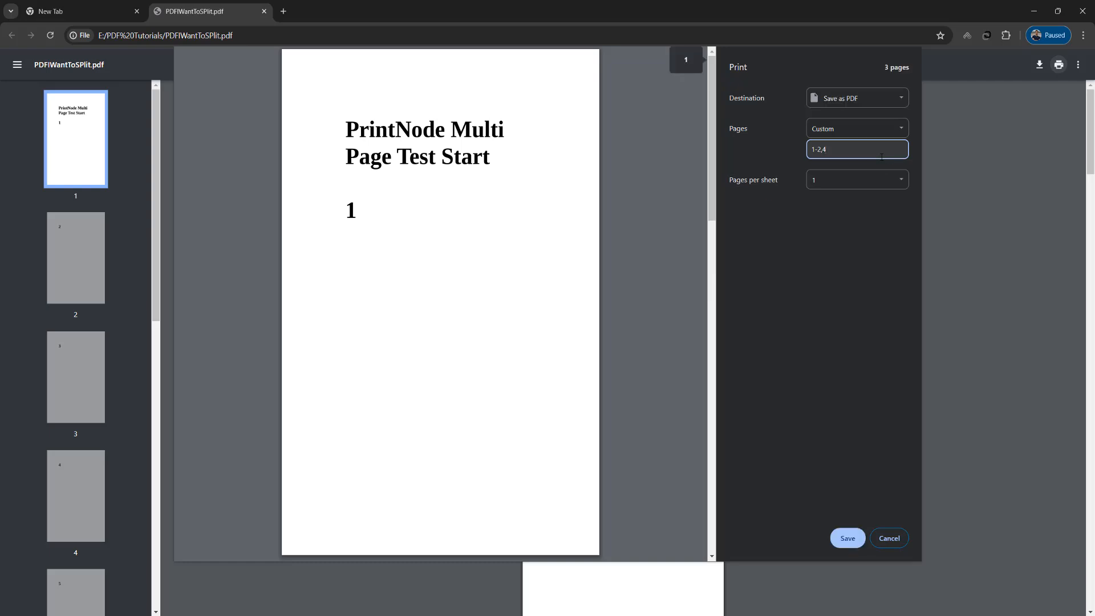
pyautogui.write(',')
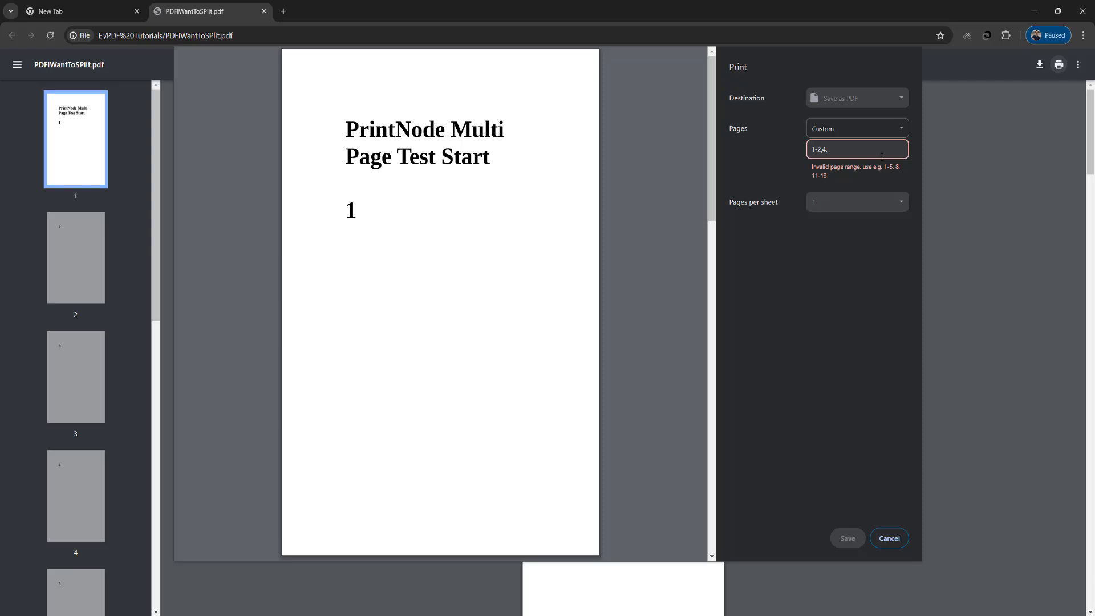
pyautogui.write('6-')
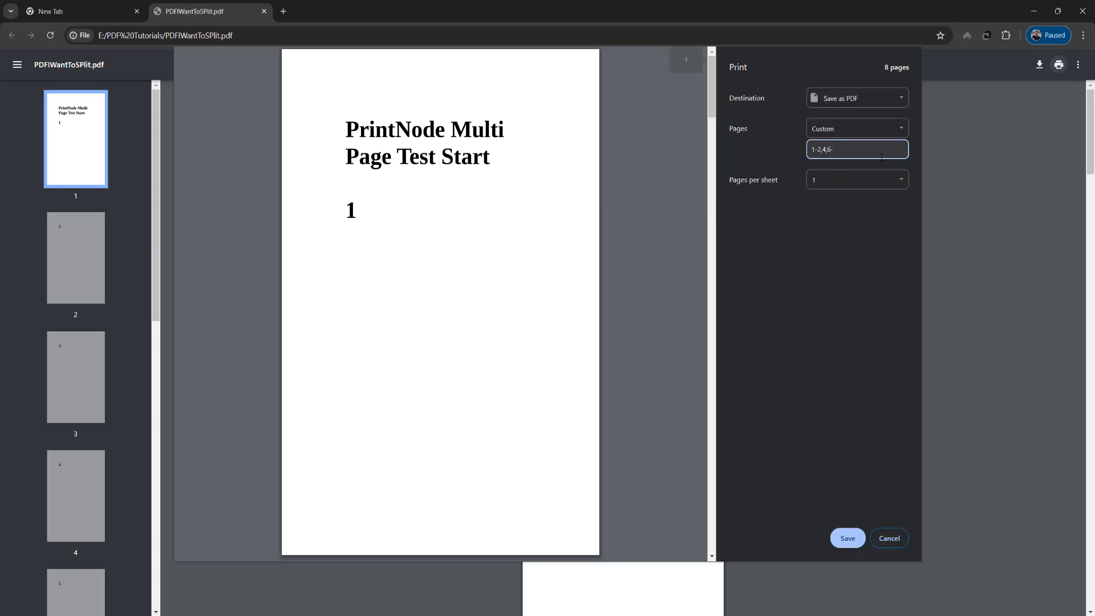
pyautogui.write('8')
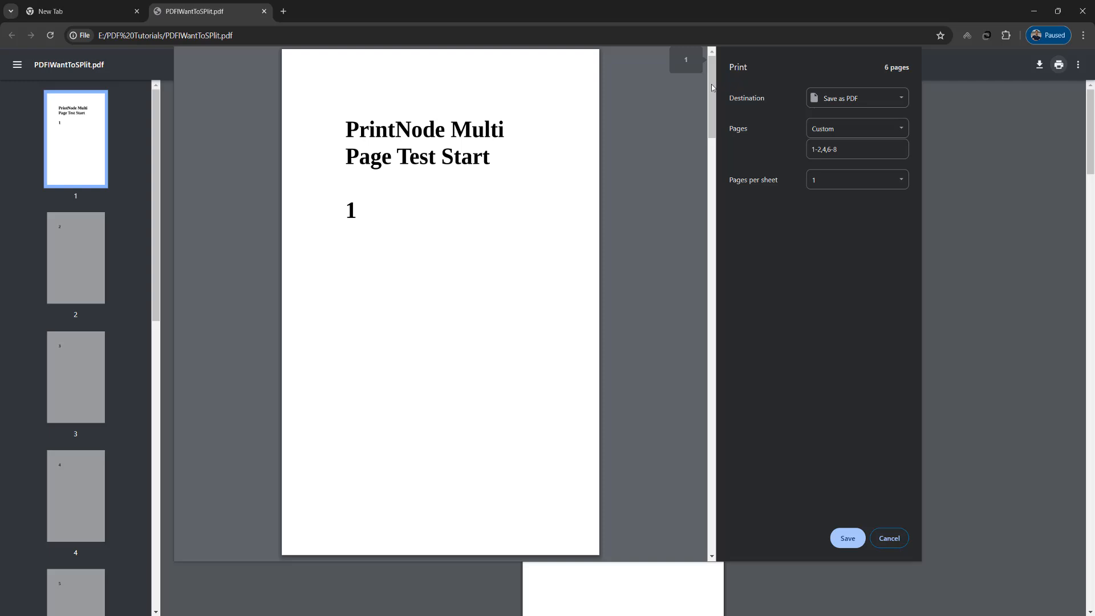
pyautogui.scroll(-3)
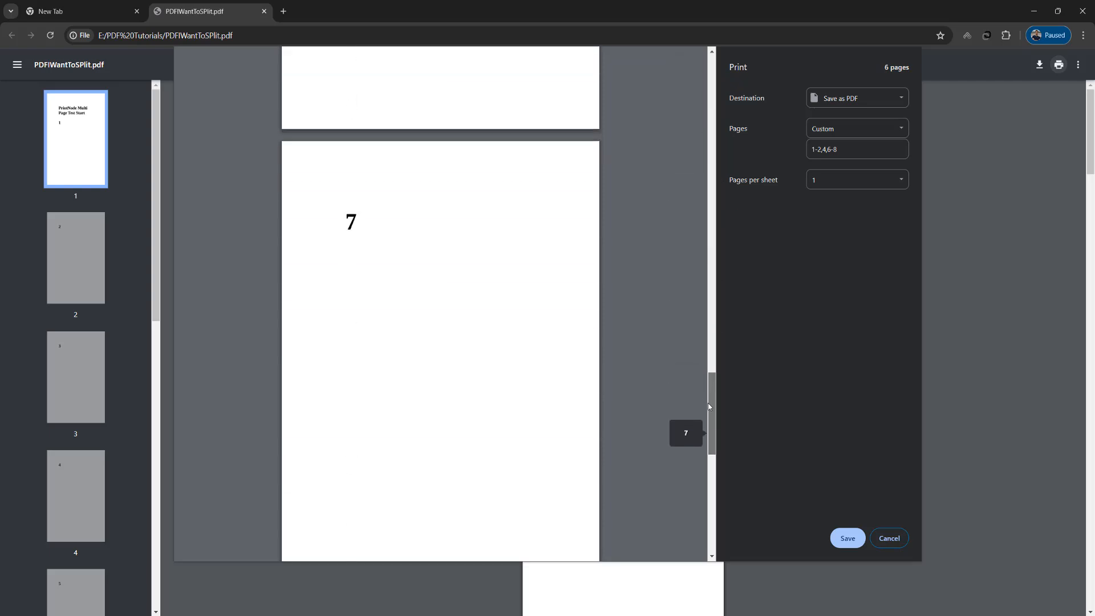
pyautogui.scroll(-3)
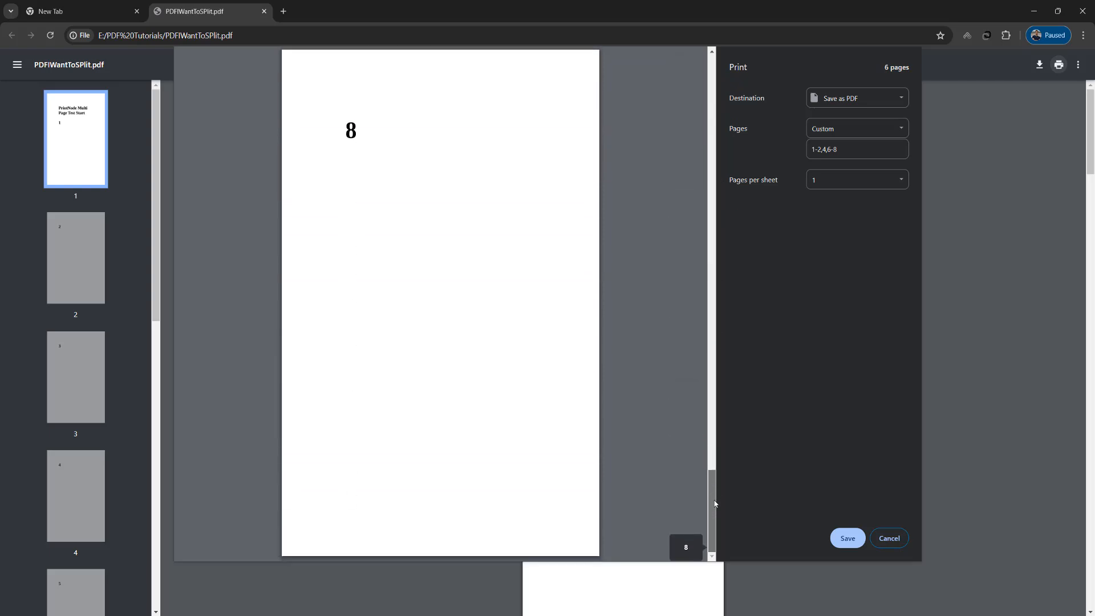
pyautogui.scroll(3)
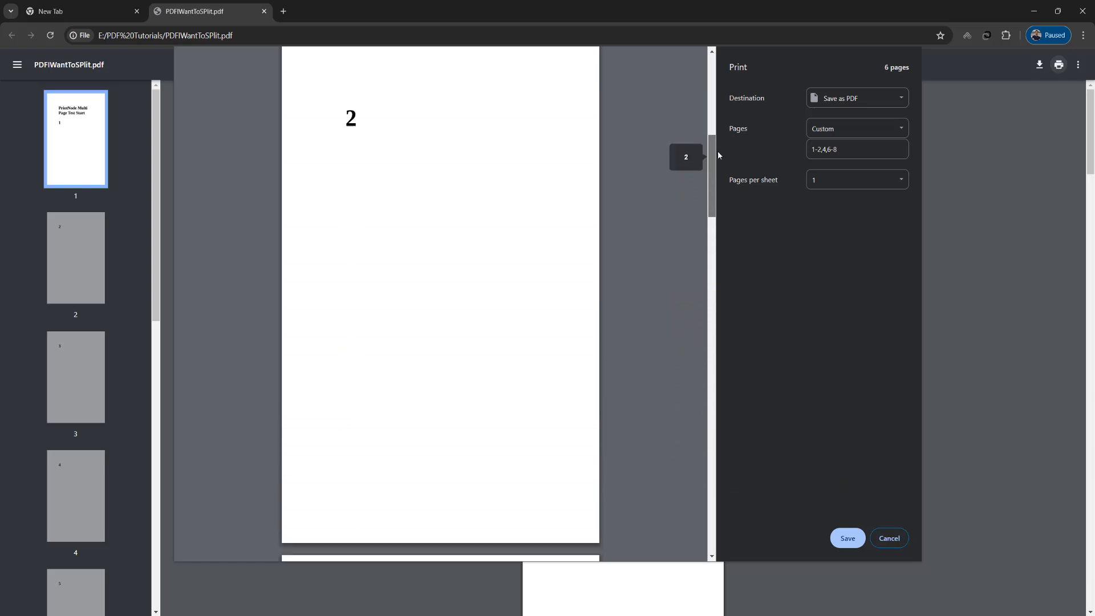
pyautogui.scroll(3)
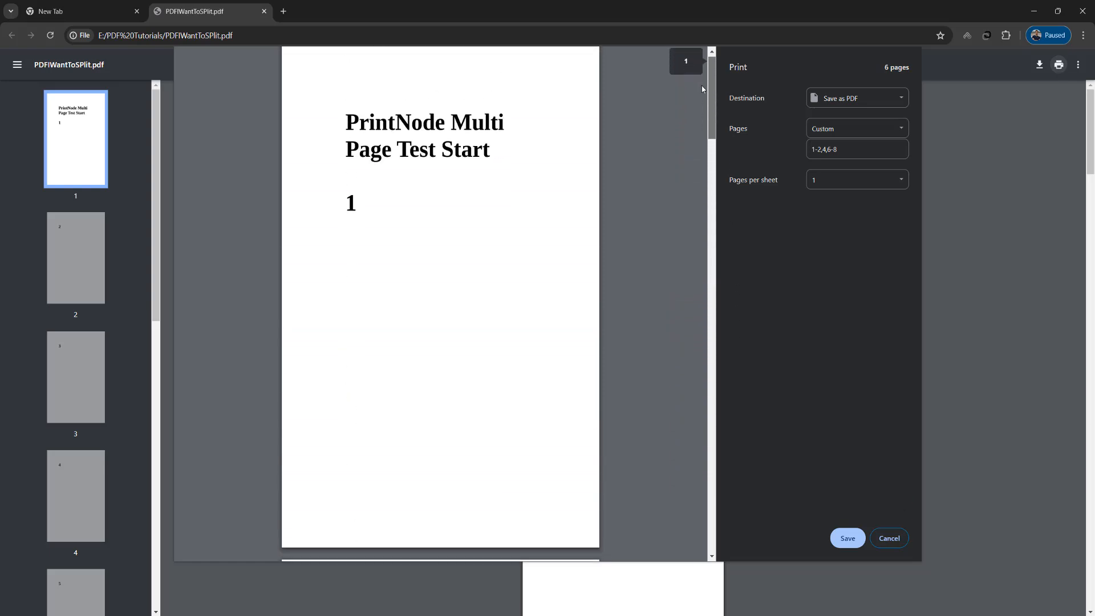
pyautogui.scroll(-3)
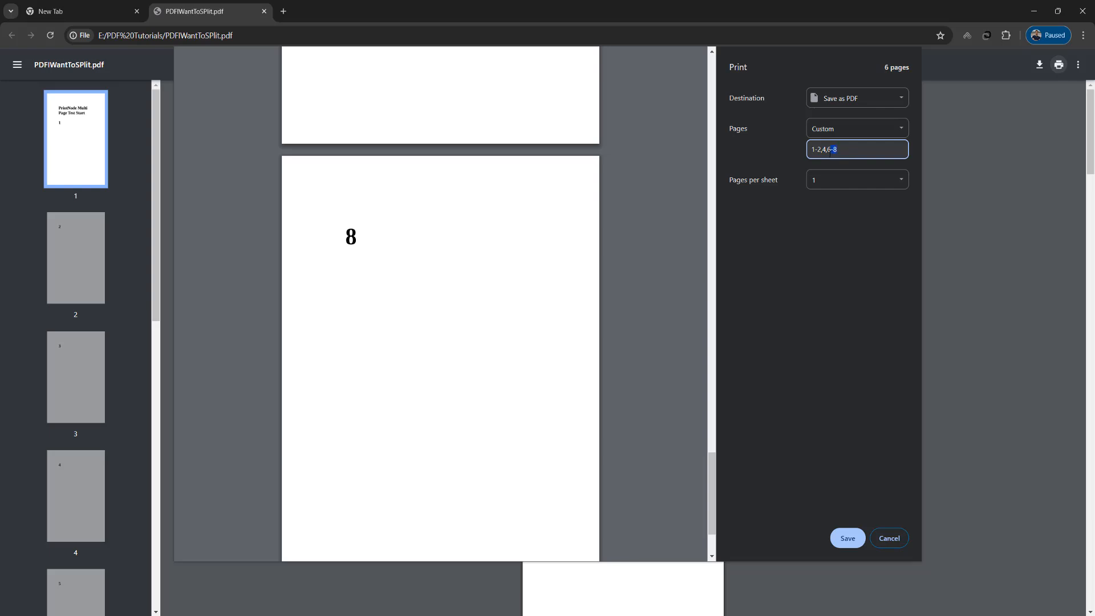
# - Save the selected pages as pdfsplit.pdf and scroll through the result
pyautogui.click(847, 538)
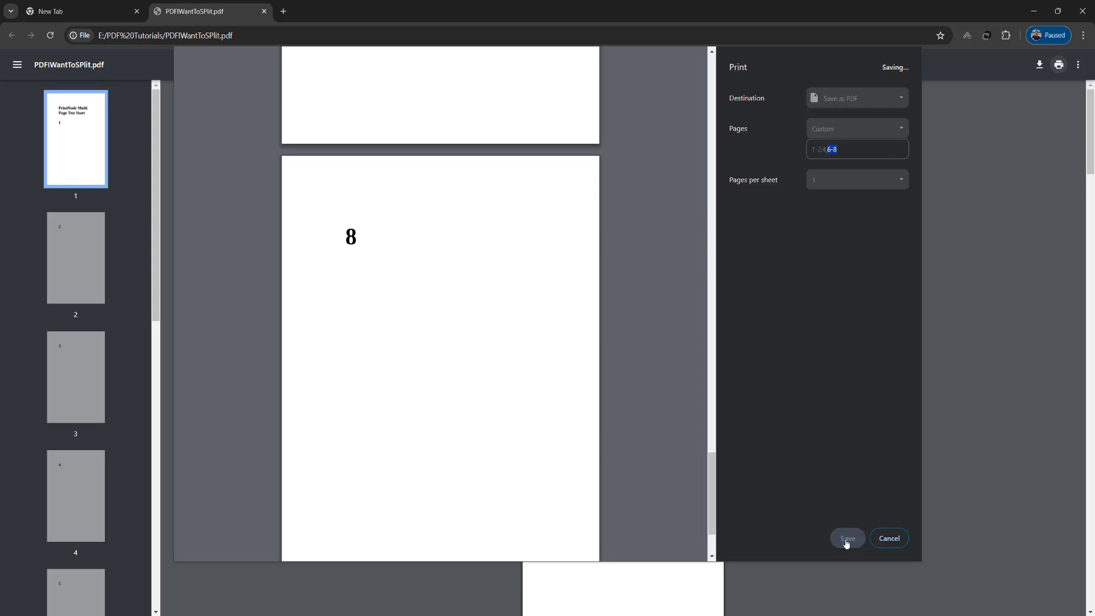
pyautogui.click(848, 538)
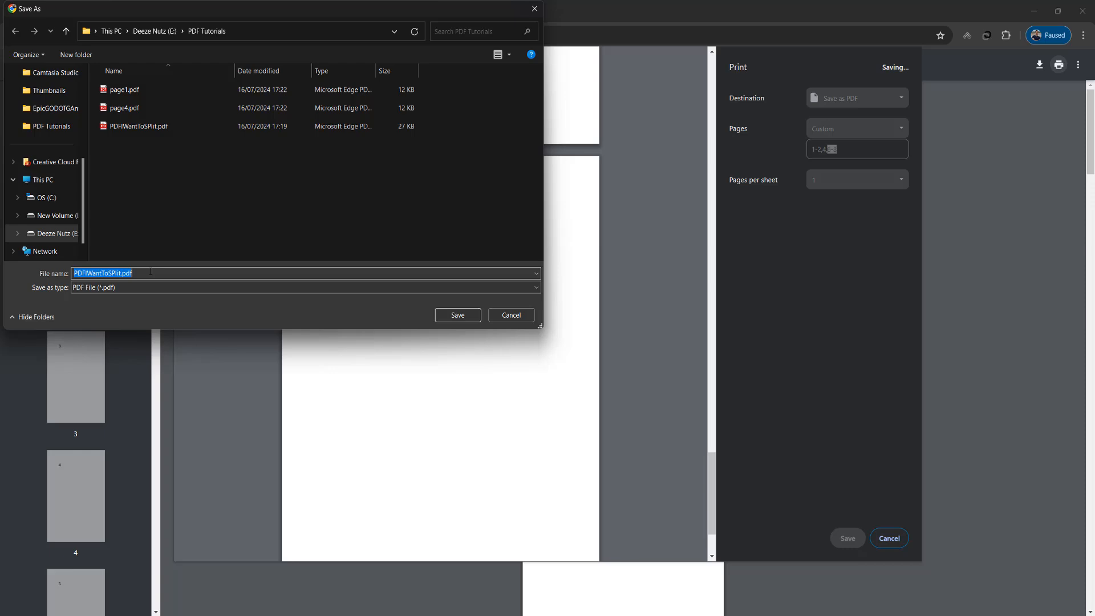
pyautogui.write('pdfsp')
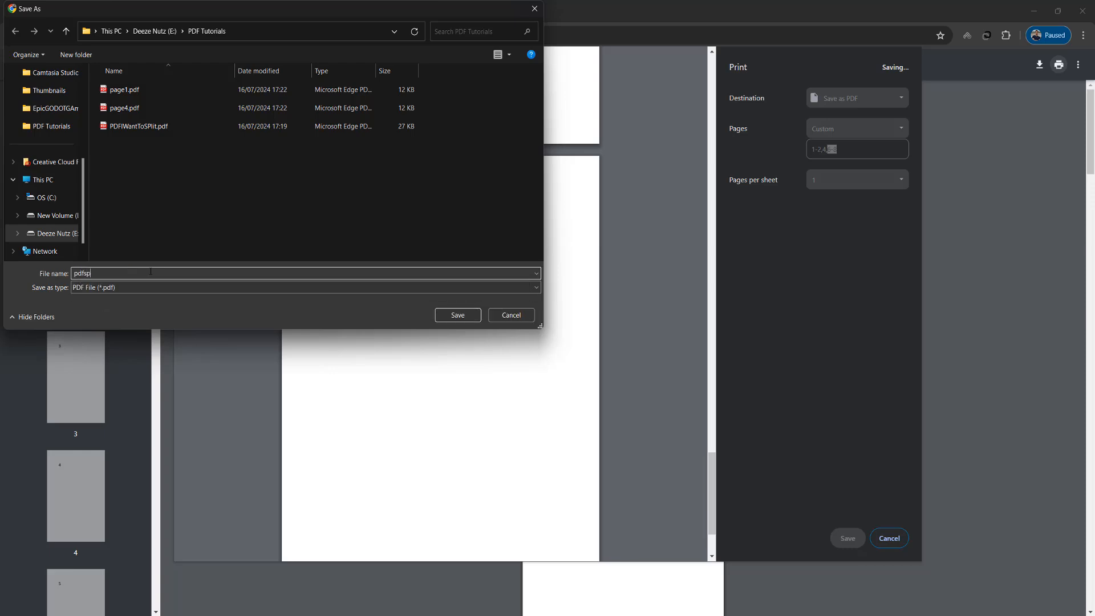
pyautogui.click(457, 315)
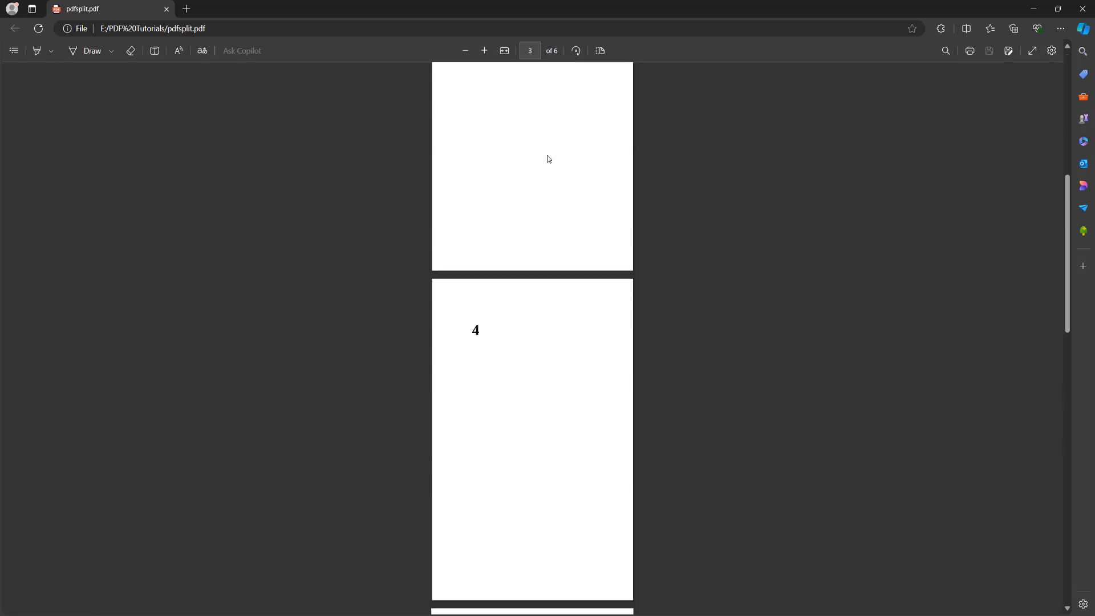
pyautogui.scroll(-3)
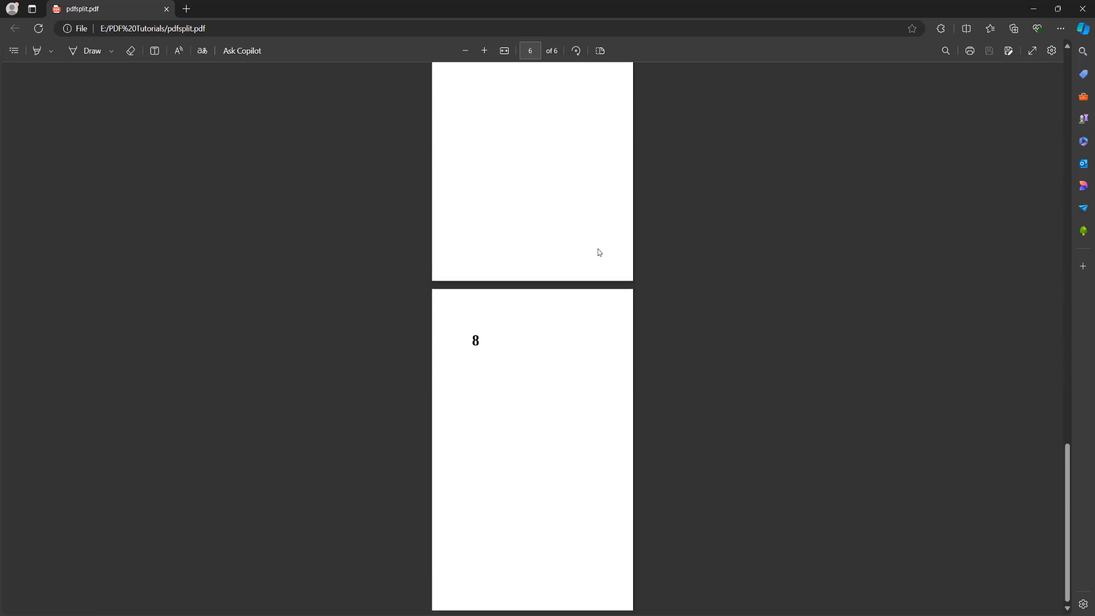